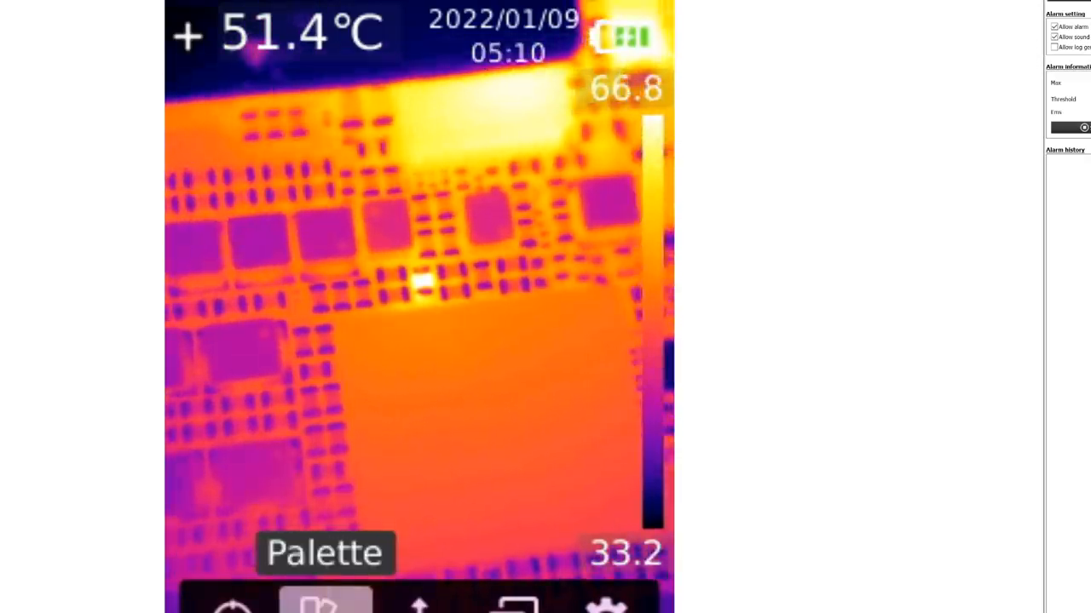
- Render the circuit board in Black Hot after previewing White Hot and Red Hot palettes
left_click(306, 610)
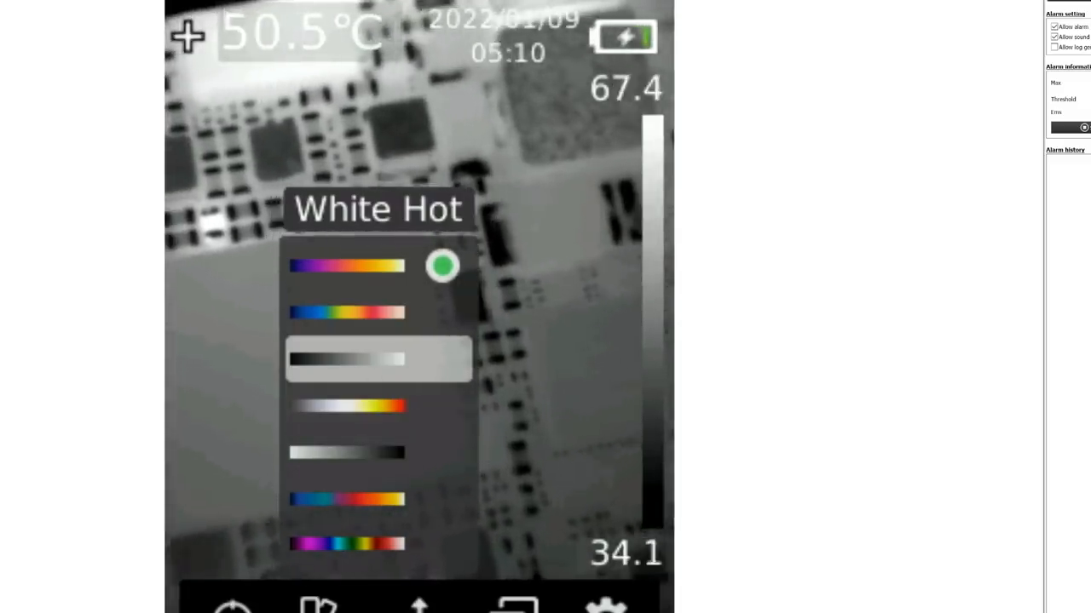
left_click(362, 419)
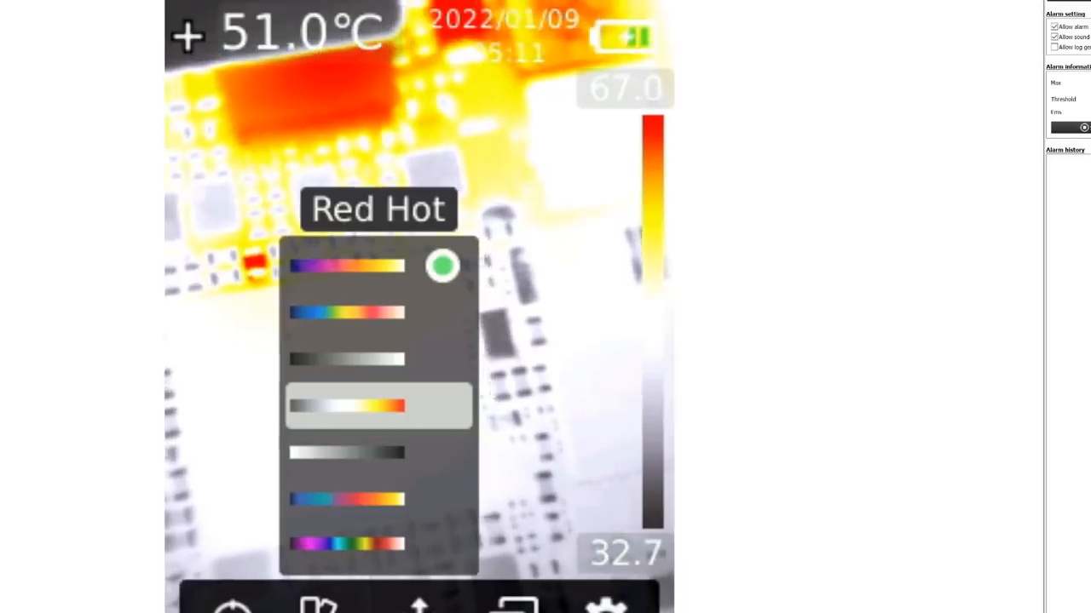
left_click(373, 468)
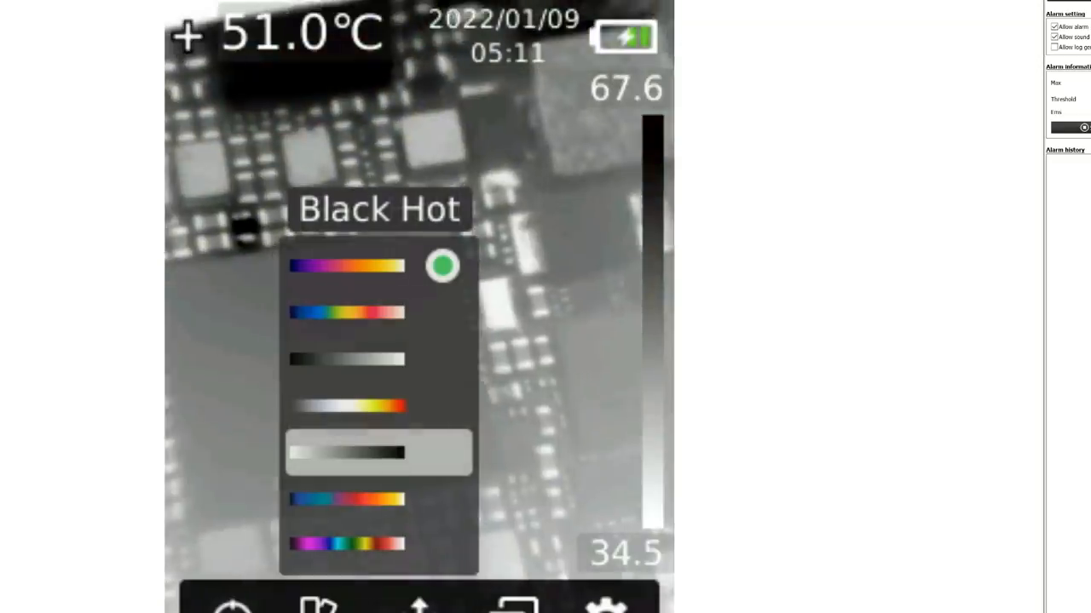